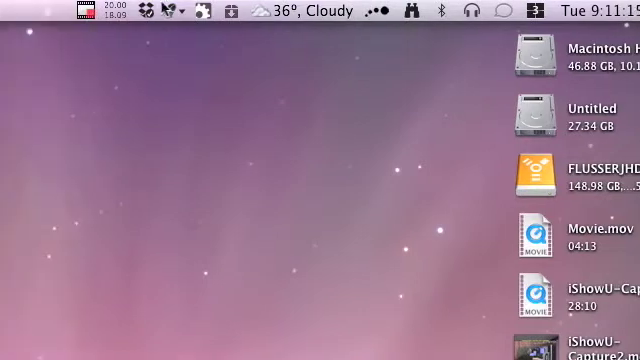
Step: Launch Grab from Utilities, take a window capture, discard it unsaved and quit anyway
click(264, 10)
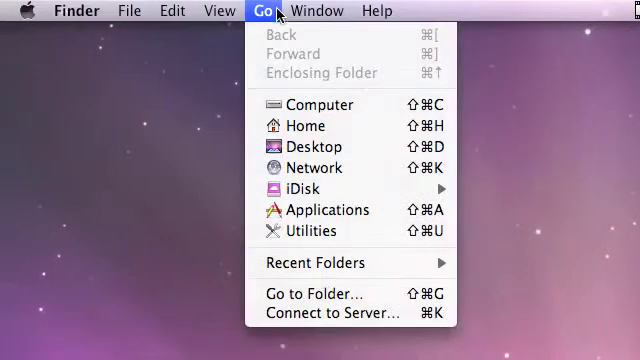
click(312, 230)
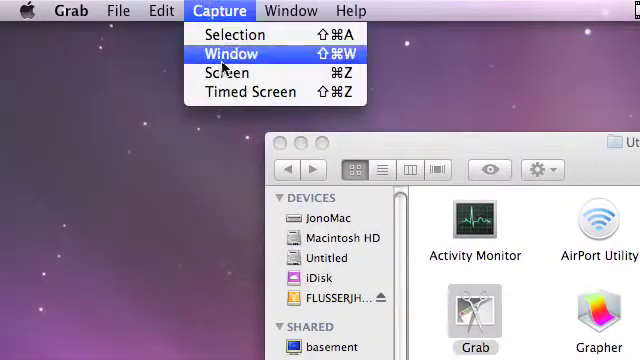
click(232, 54)
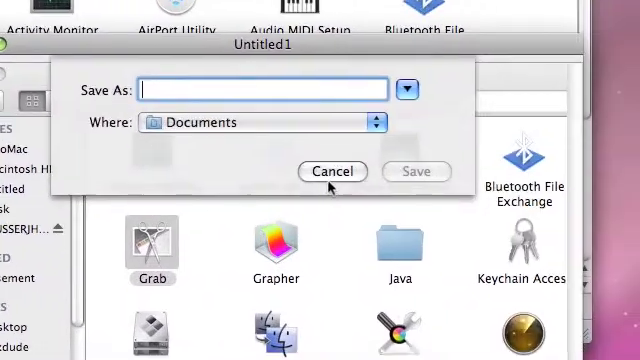
click(332, 172)
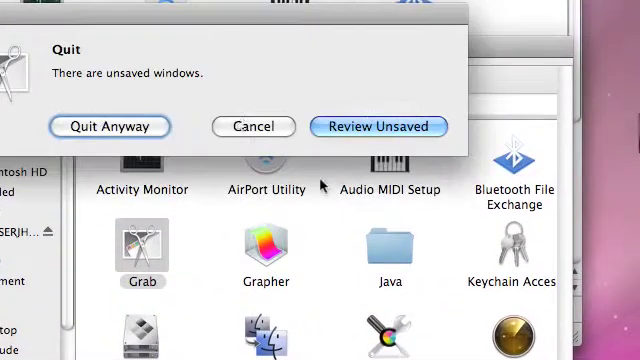
click(252, 126)
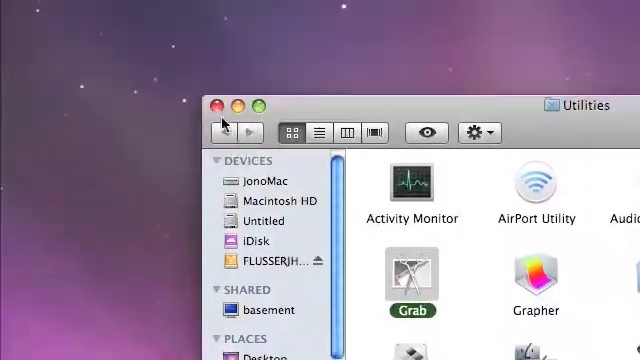
Step: Close the Utilities window and capture the full 1280 × 1024 screen to the desktop
click(212, 106)
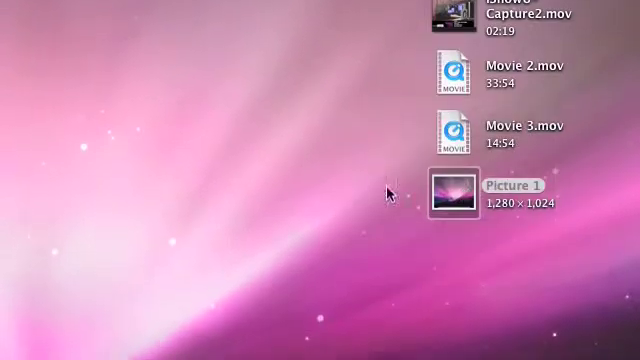
Step: View the full-screen shot, then replace Picture 1 with a 403 × 138 region capture
double_click(456, 192)
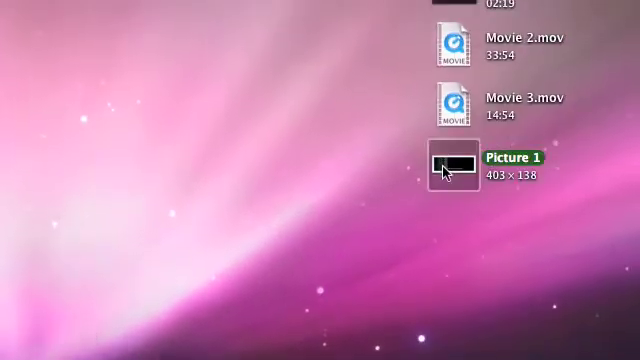
Step: View Picture 1 in Preview, then capture its desktop icon as Picture 2 and view it
double_click(452, 164)
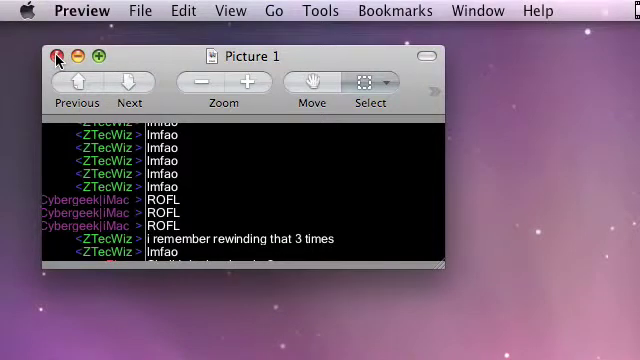
click(56, 56)
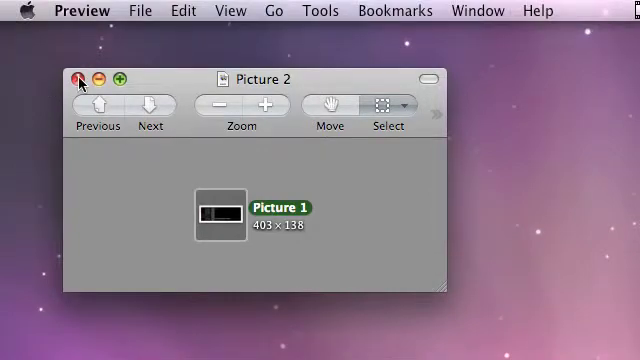
click(76, 78)
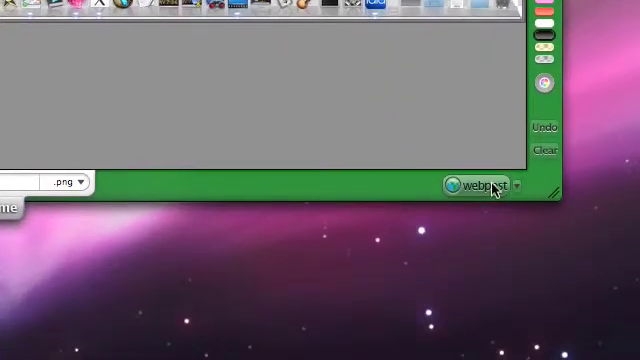
Step: Bring up the Skitch window and capture the 36° Cloudy weather widget as Picture 3
click(484, 188)
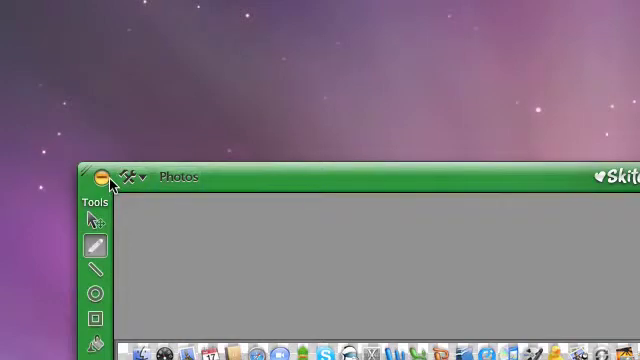
click(100, 176)
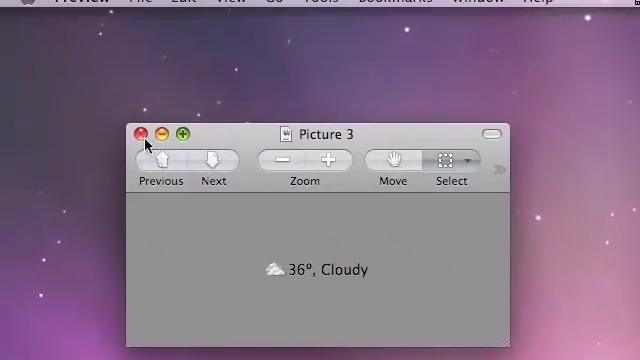
Step: Close the weather picture and bring the Adium chat conversation forward
click(144, 132)
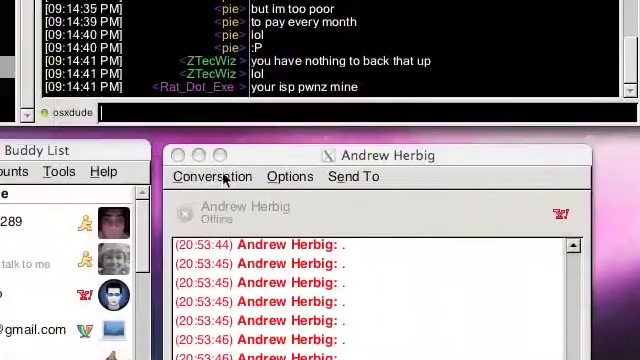
click(212, 176)
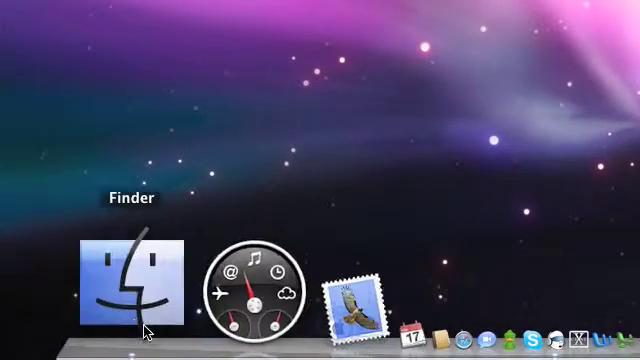
Step: Bring up a Finder window from the Dock and empty the Trash
click(120, 290)
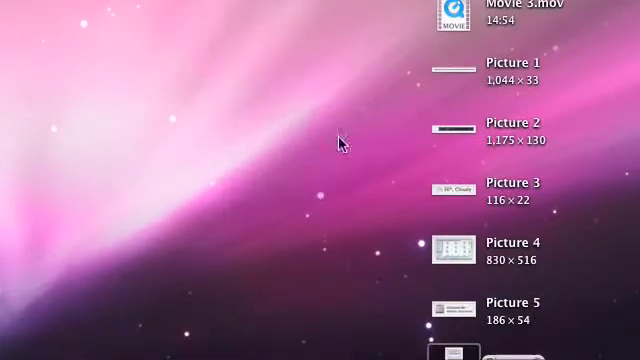
scroll(down, 3)
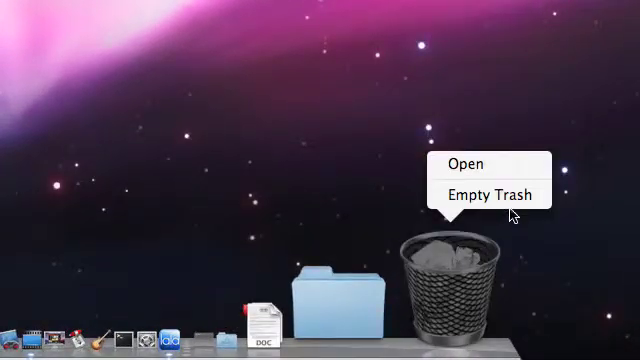
click(492, 194)
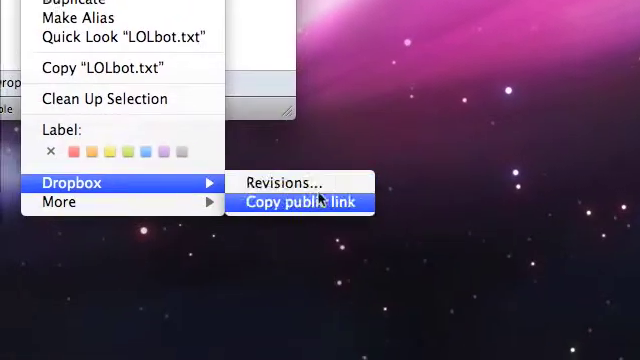
Step: Copy LOLbot.txt's Dropbox public link, capture the submenu and close its picture
click(300, 204)
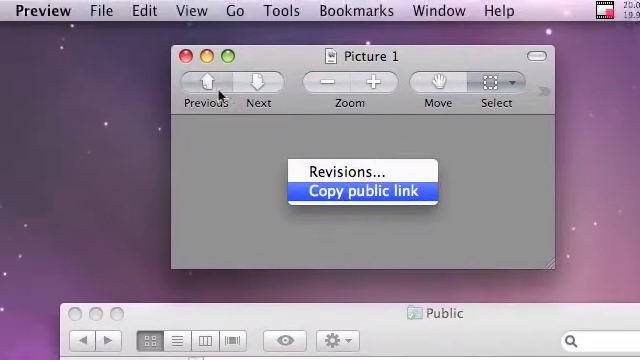
click(360, 190)
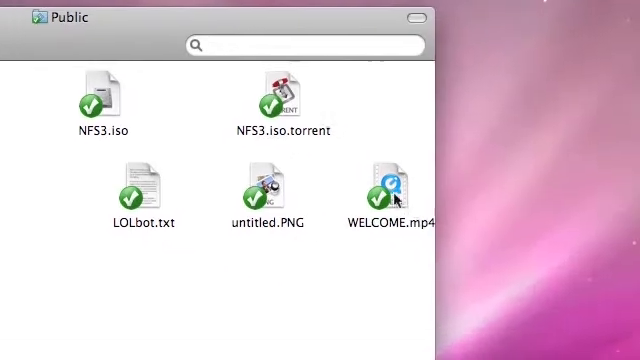
Step: Play WELCOME.mp4 from the Dropbox Public folder
double_click(378, 184)
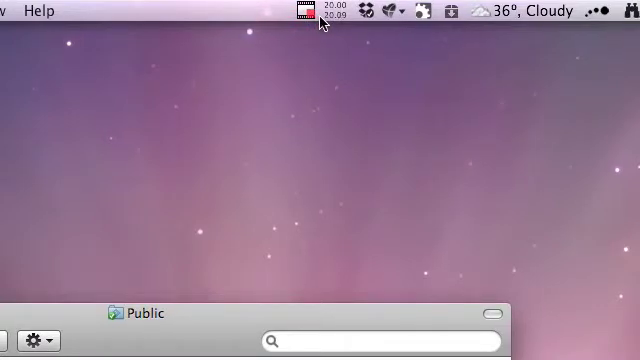
Step: Stop the iShowU screen capture from the menu bar icon
click(304, 12)
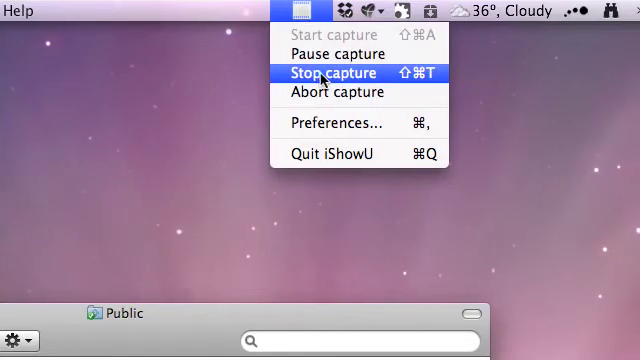